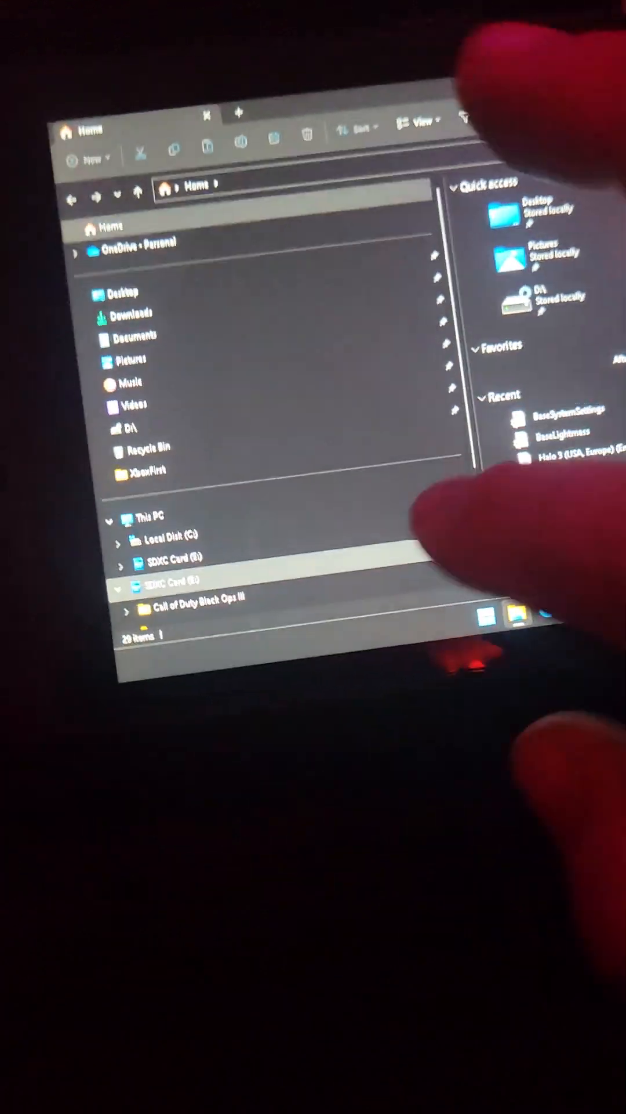
Browse from the SDXC Card (E:) through Emulation into the DARKESCAPE-RPCS3 folder
click(170, 582)
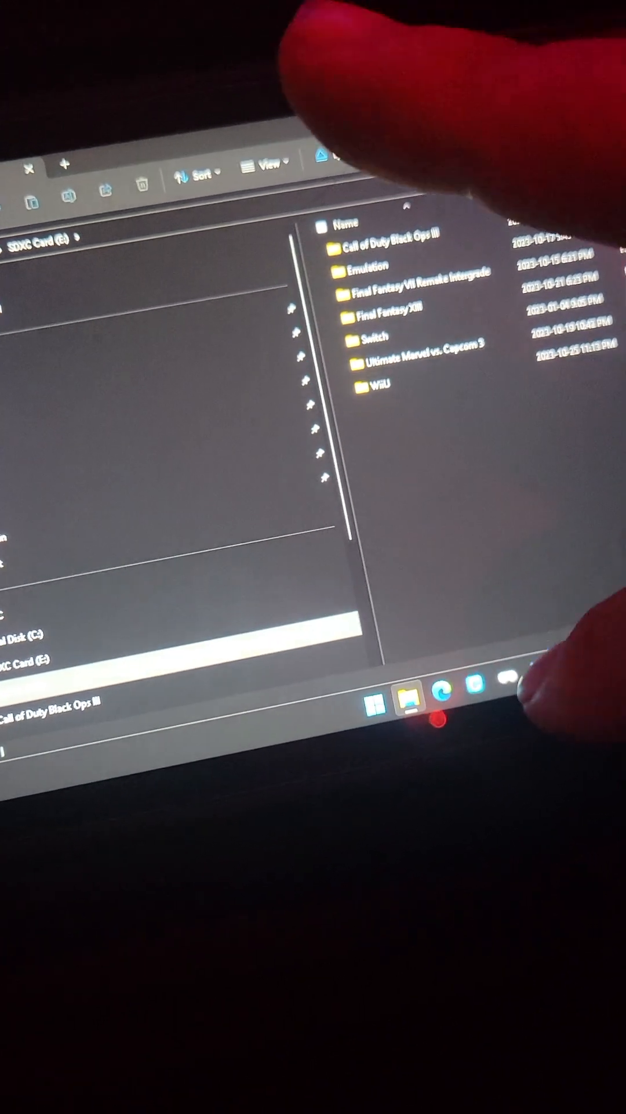
double_click(382, 264)
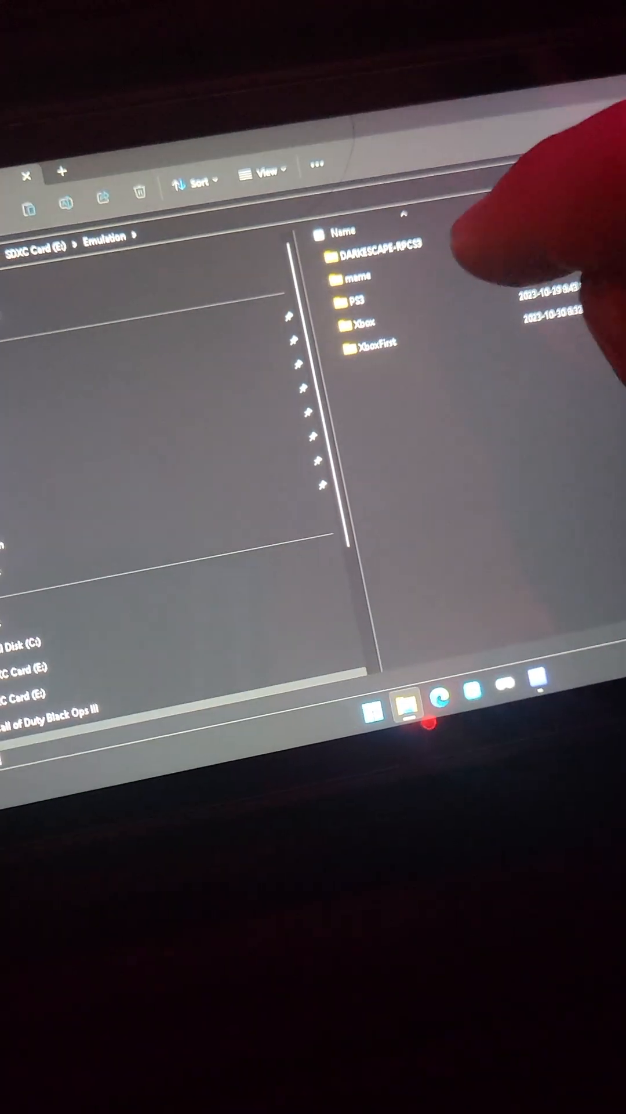
double_click(369, 250)
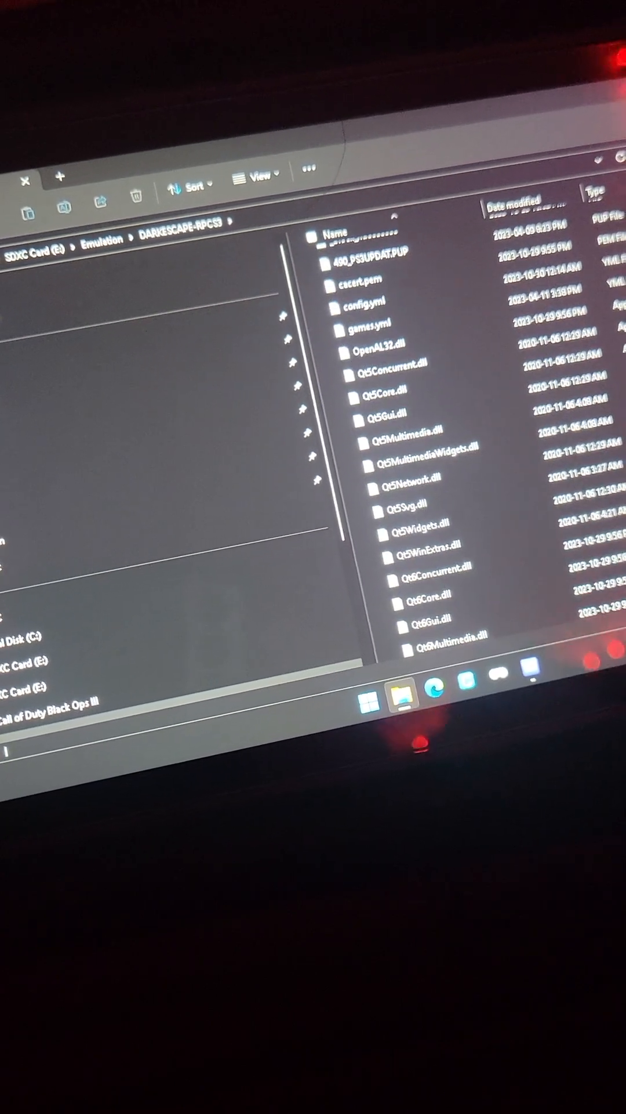
Scroll the DARKESCAPE-RPCS3 folder and launch rpcs3.exe to show DarkEscape in the game list
scroll(down, 3)
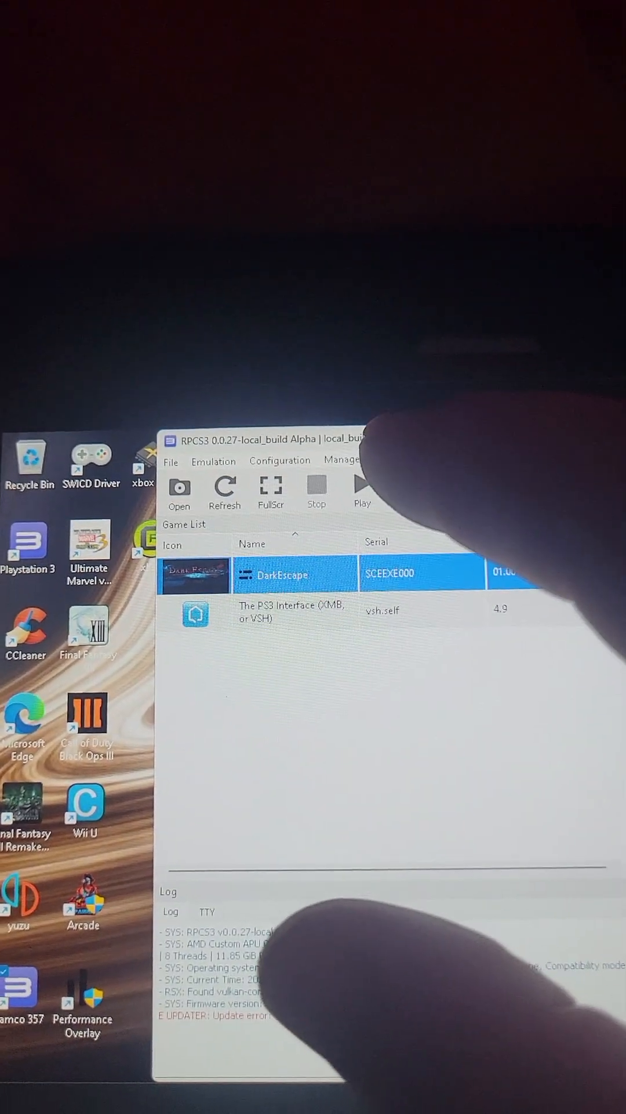
Open RPCS3's Config settings window, landing on the CPU tab
click(278, 460)
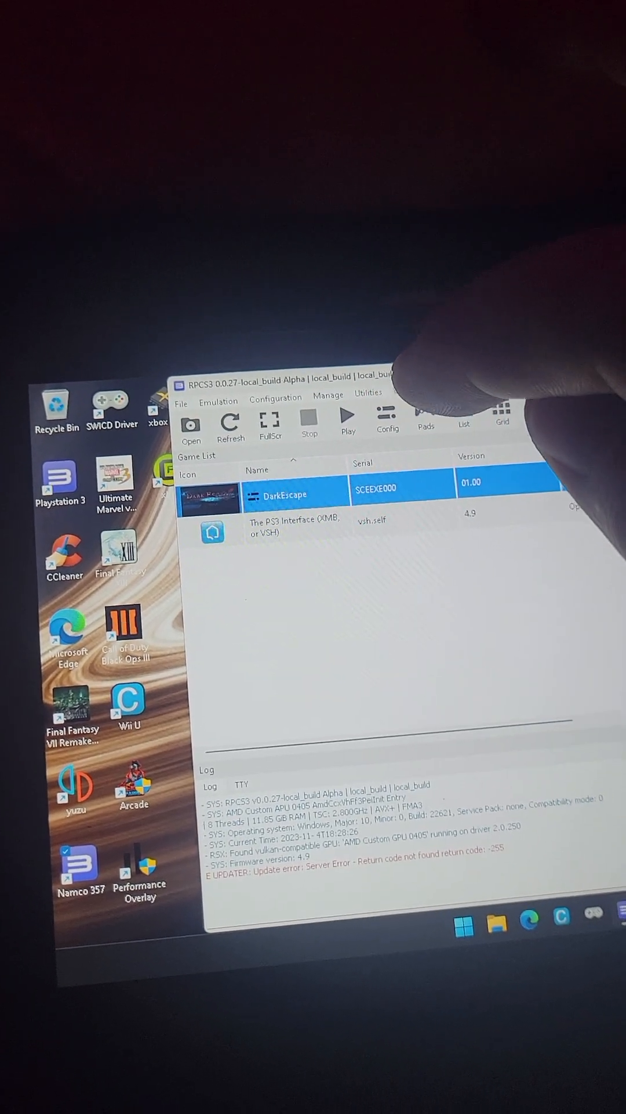
click(387, 426)
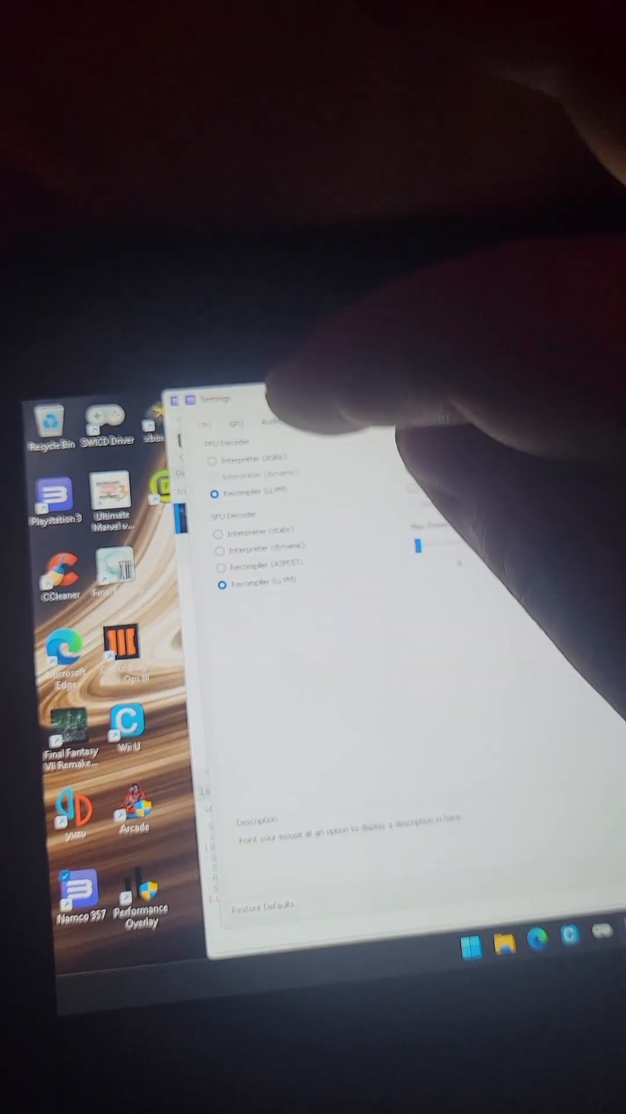